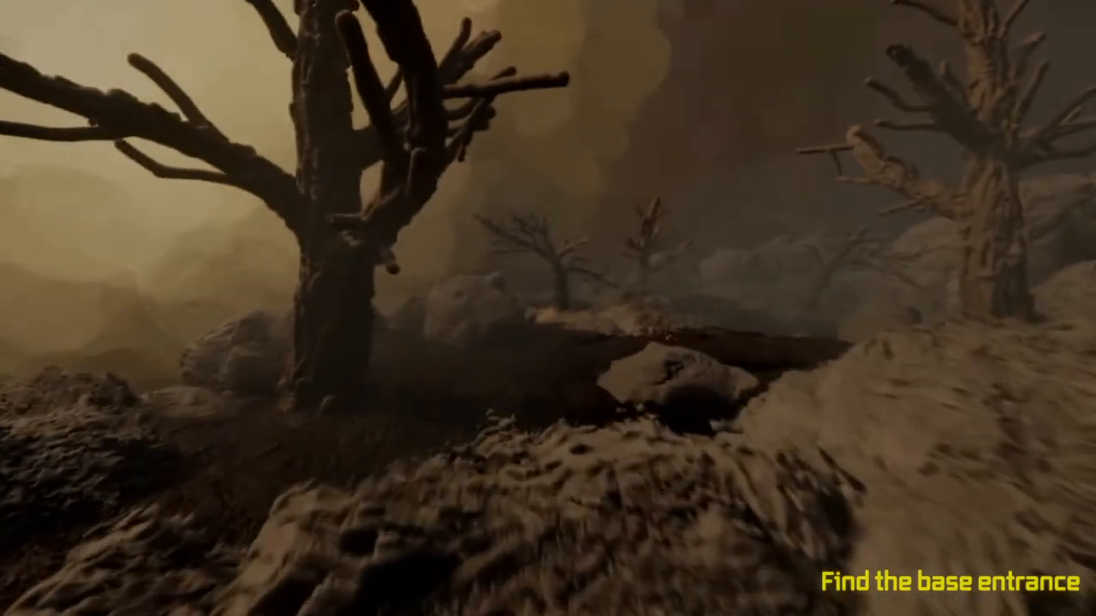
mouse_move(548, 308)
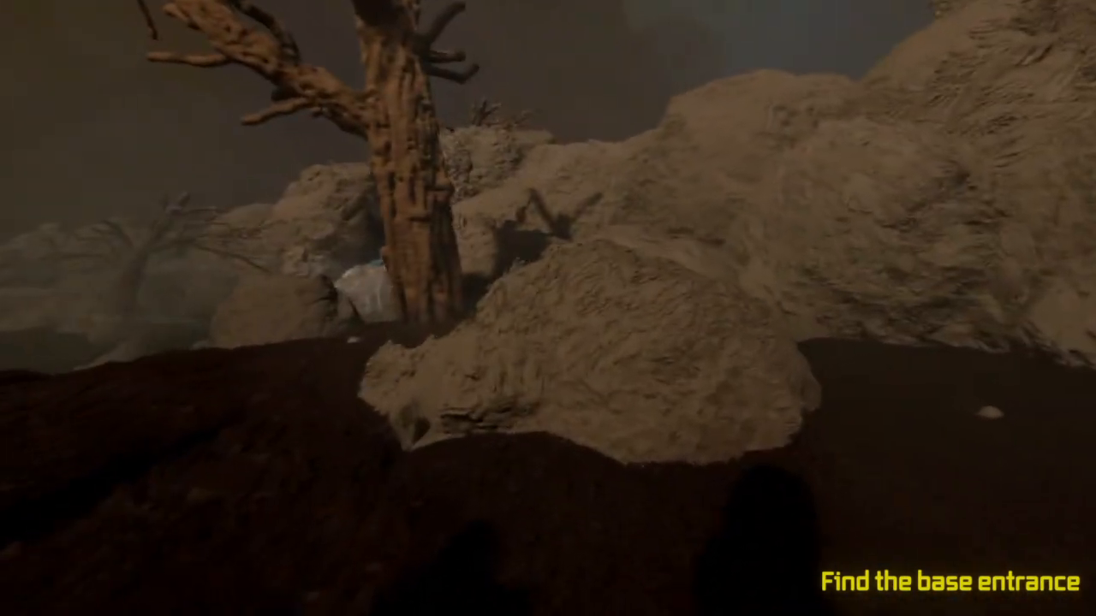
mouse_move(548, 308)
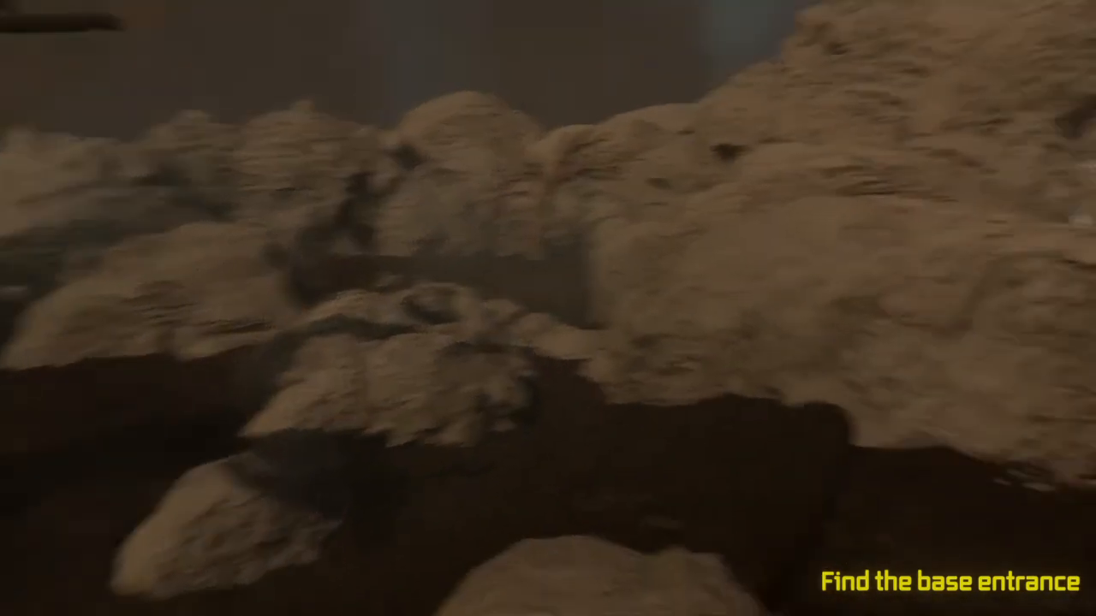
mouse_move(548, 308)
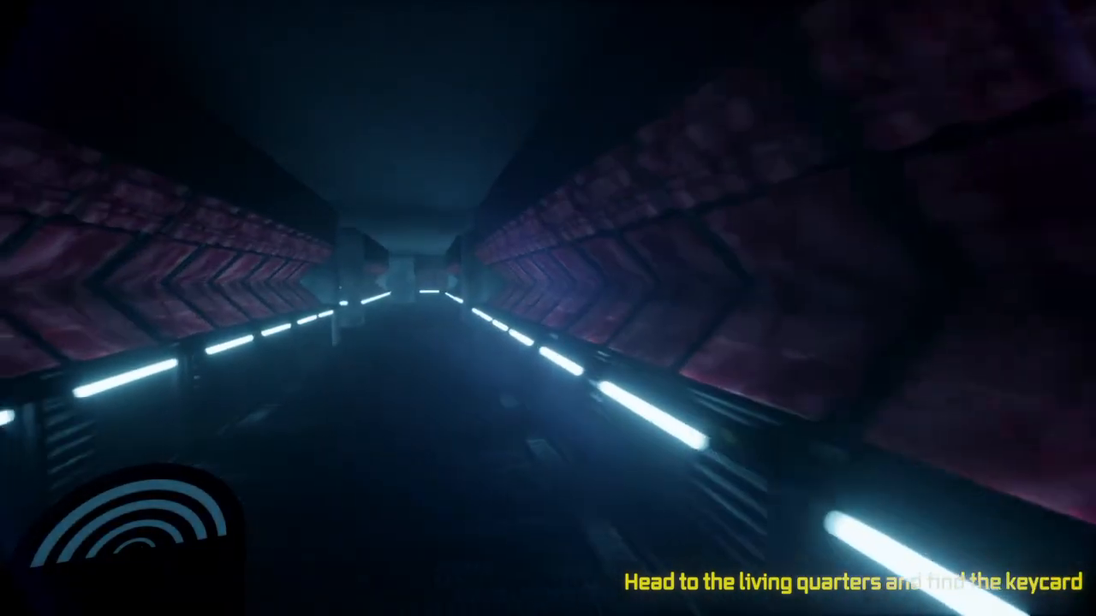
Step: Walk into the living quarters and collect the overseer's blue keycard from the stool
key(w)
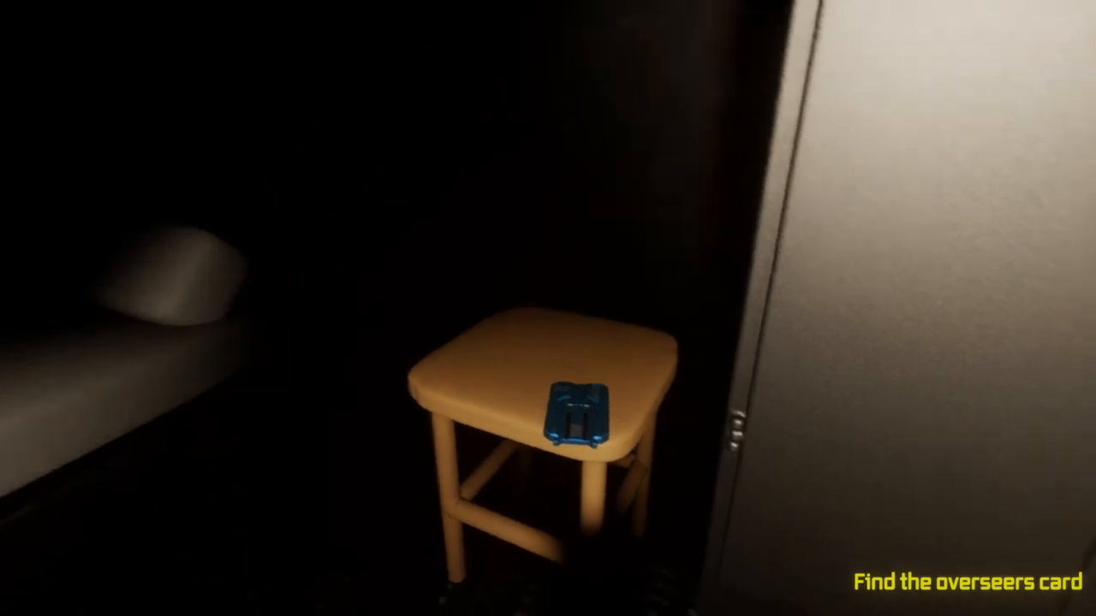
click(574, 416)
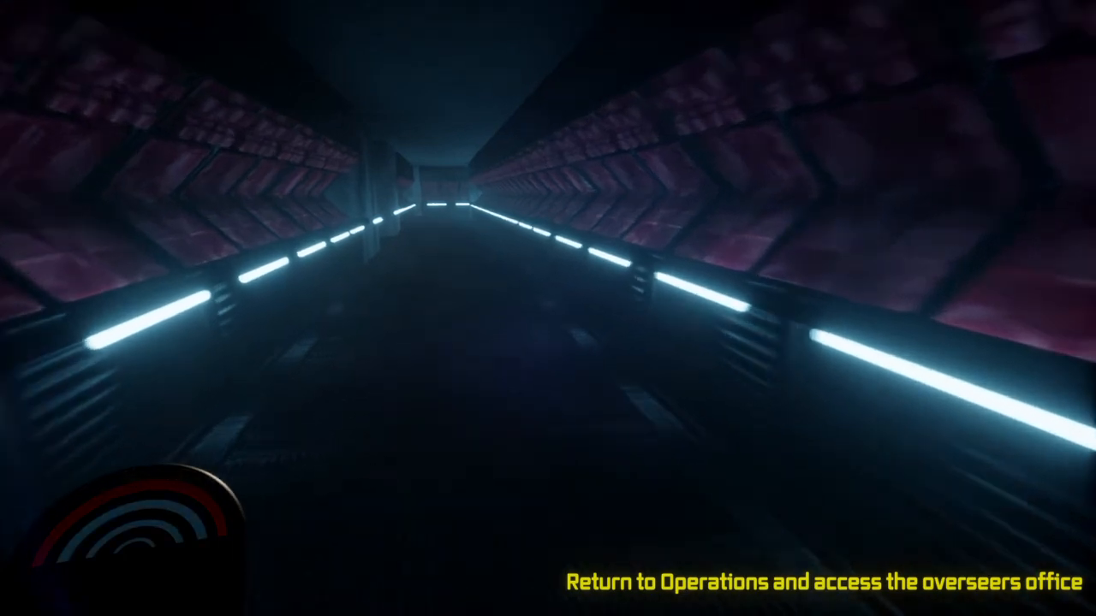
Step: Walk forward through the blue-lit corridors toward the Operations junction
key(w)
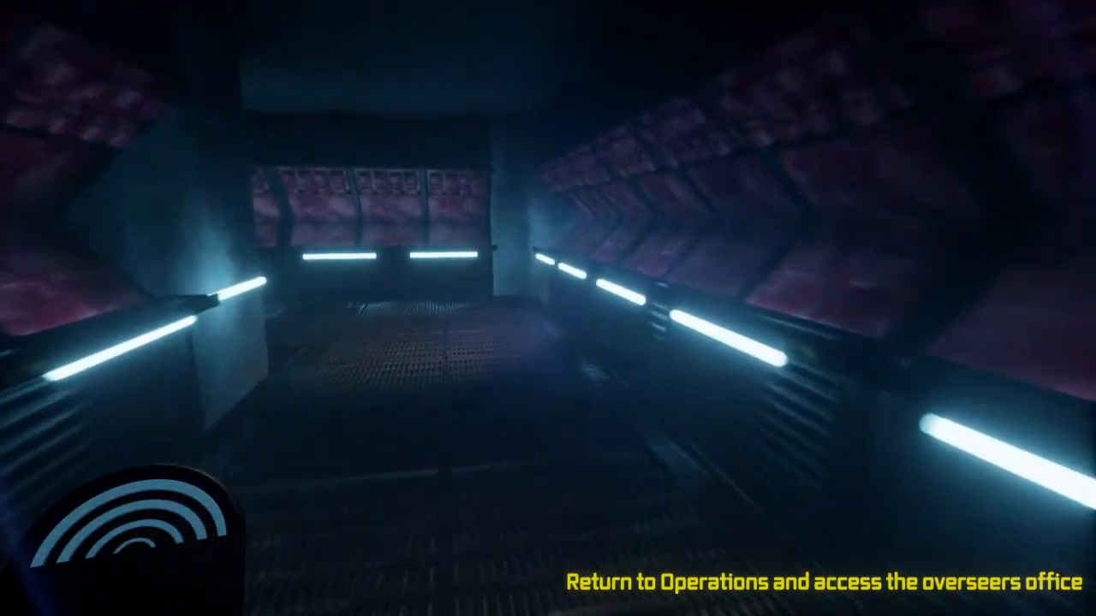
mouse_move(548, 308)
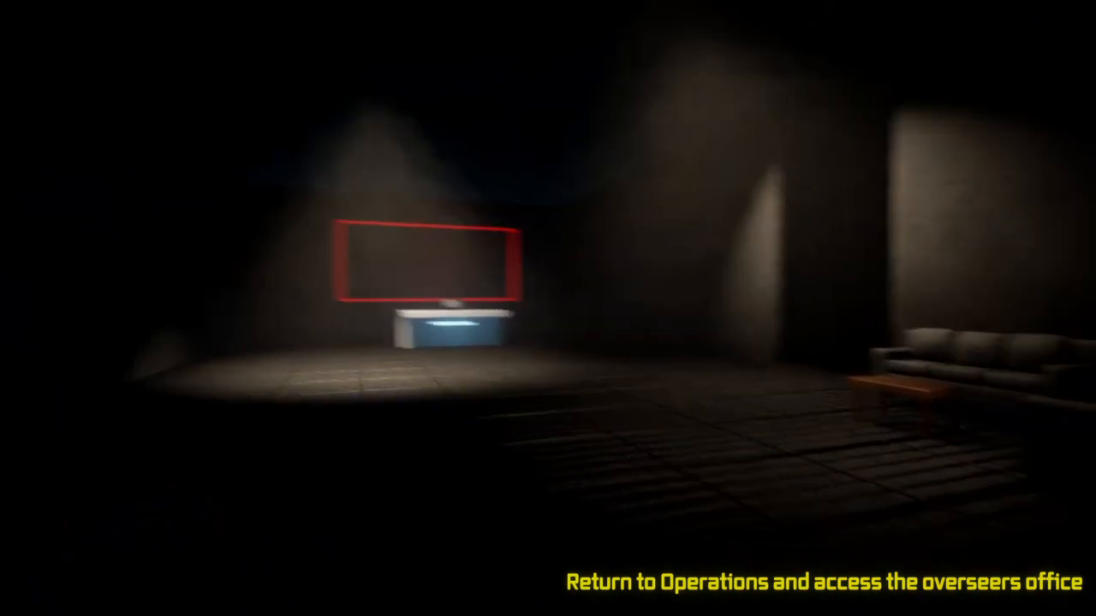
mouse_move(547, 308)
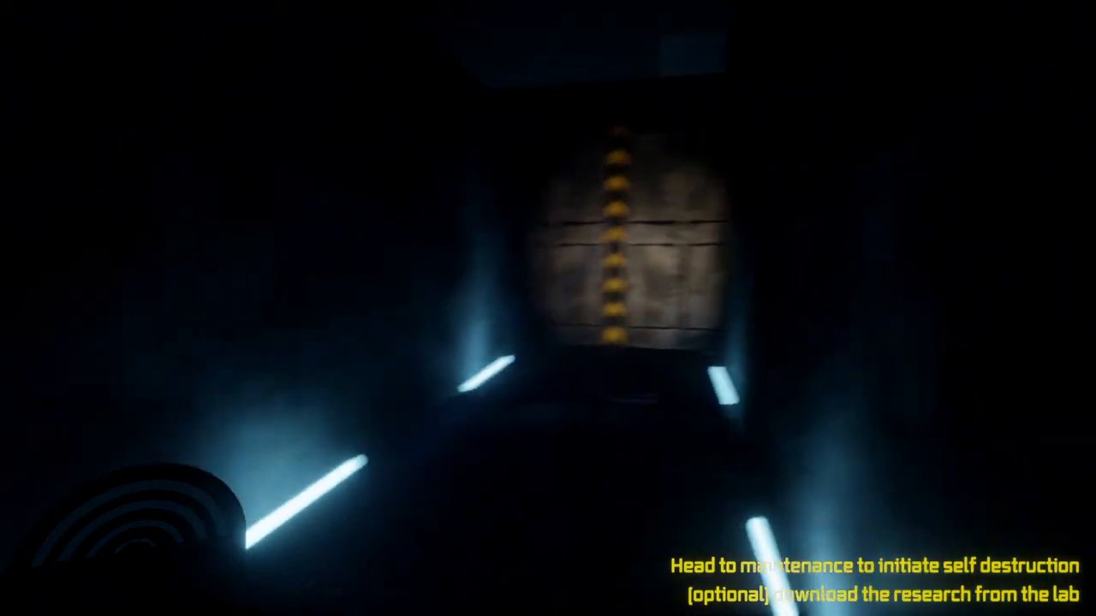
mouse_move(548, 309)
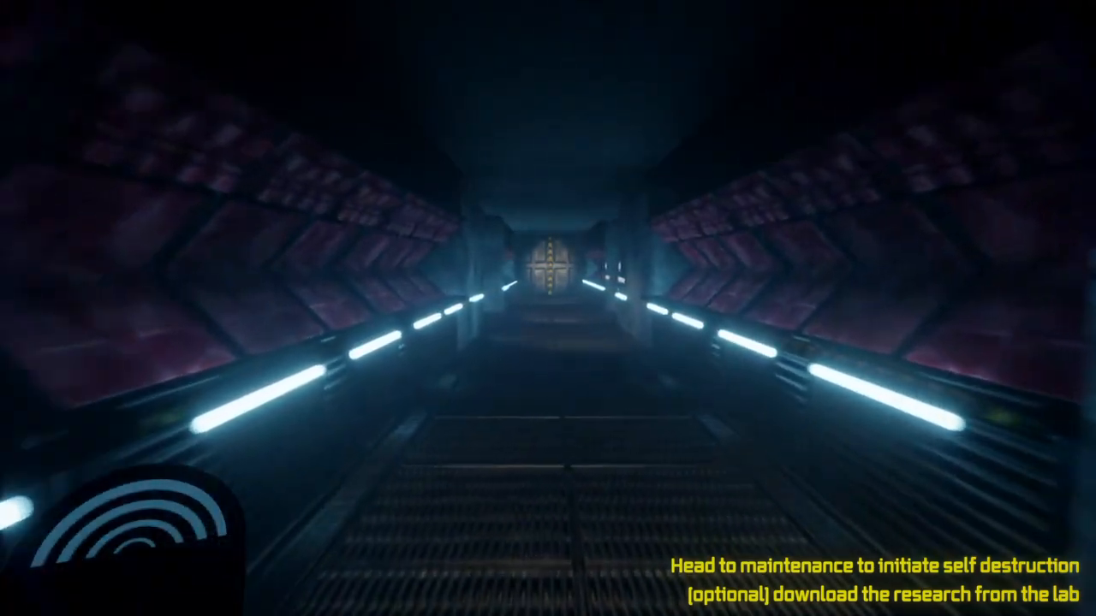
Step: Move down the long corridor toward the circular door leading to maintenance
key(w)
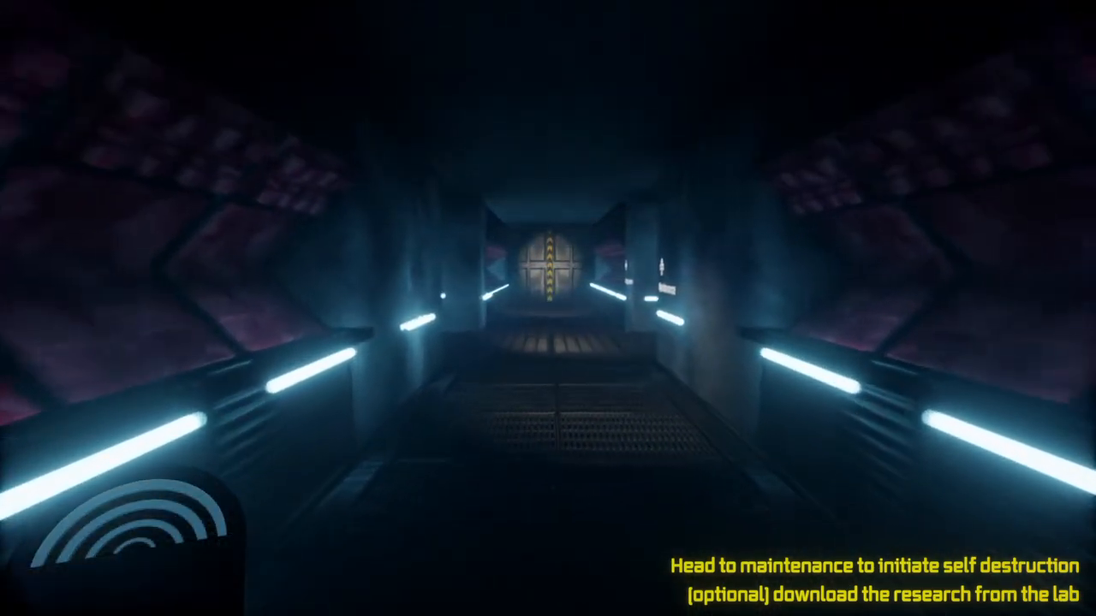